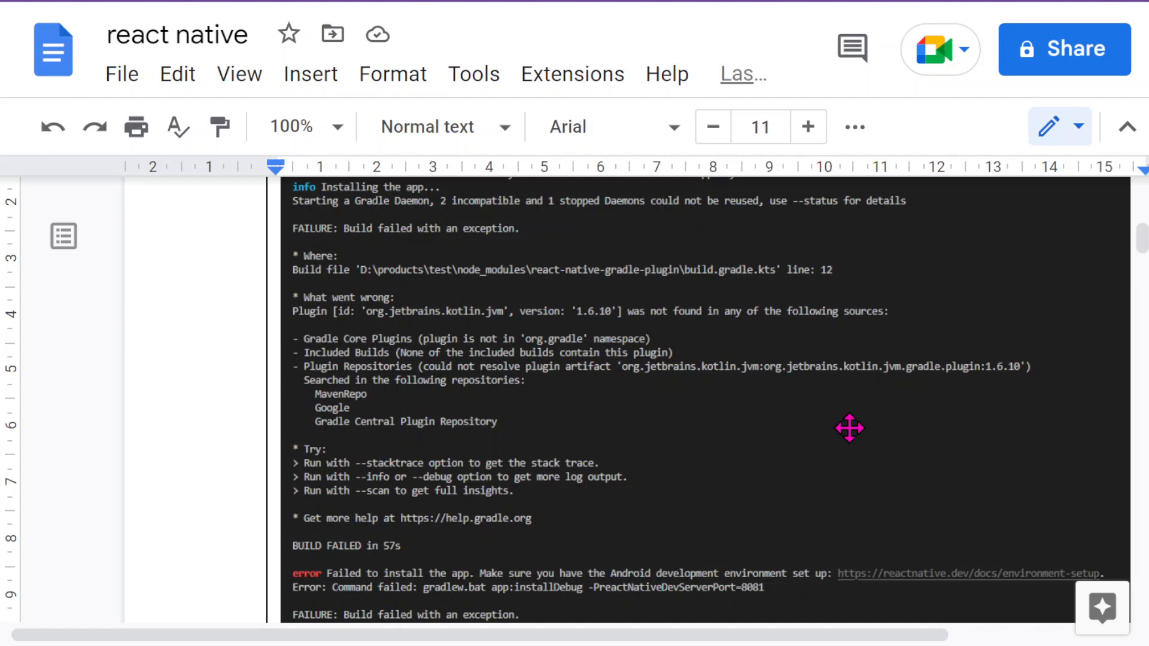
pyautogui.moveTo(837, 379)
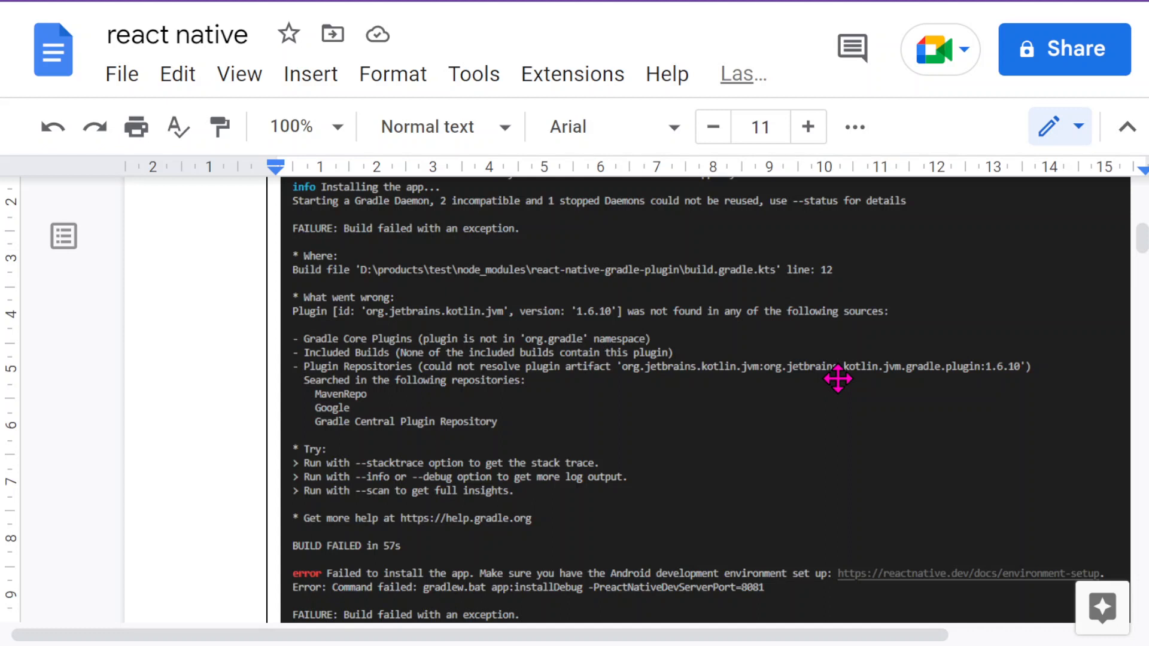
pyautogui.moveTo(573, 368)
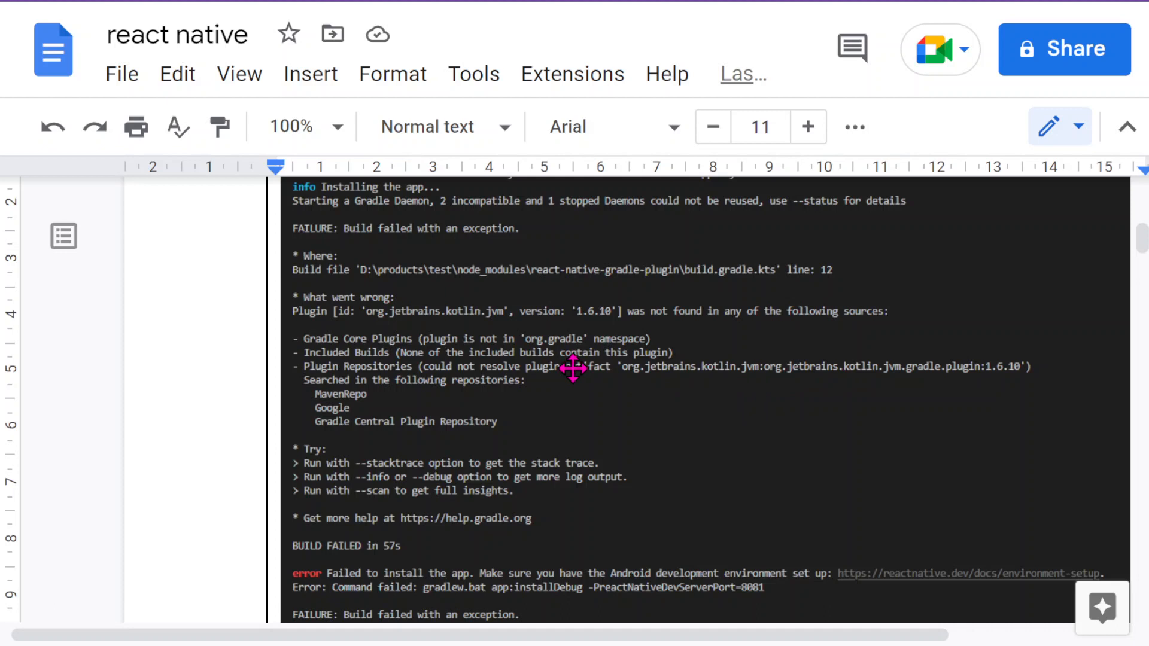
pyautogui.moveTo(874, 395)
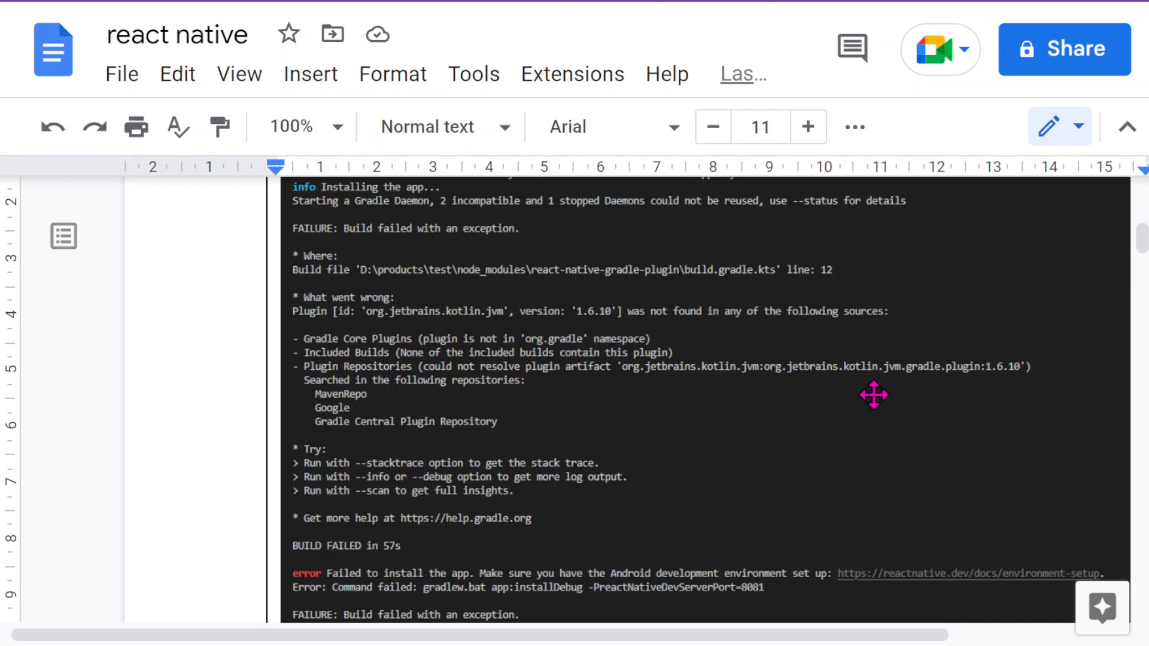
pyautogui.moveTo(364, 245)
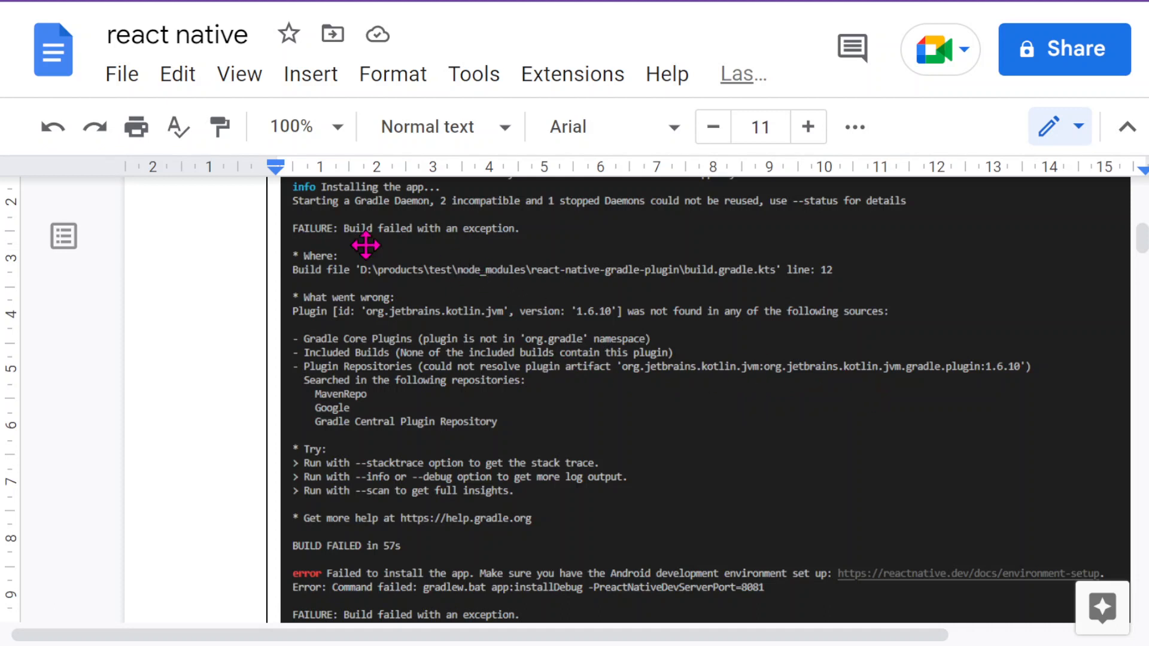
pyautogui.moveTo(653, 286)
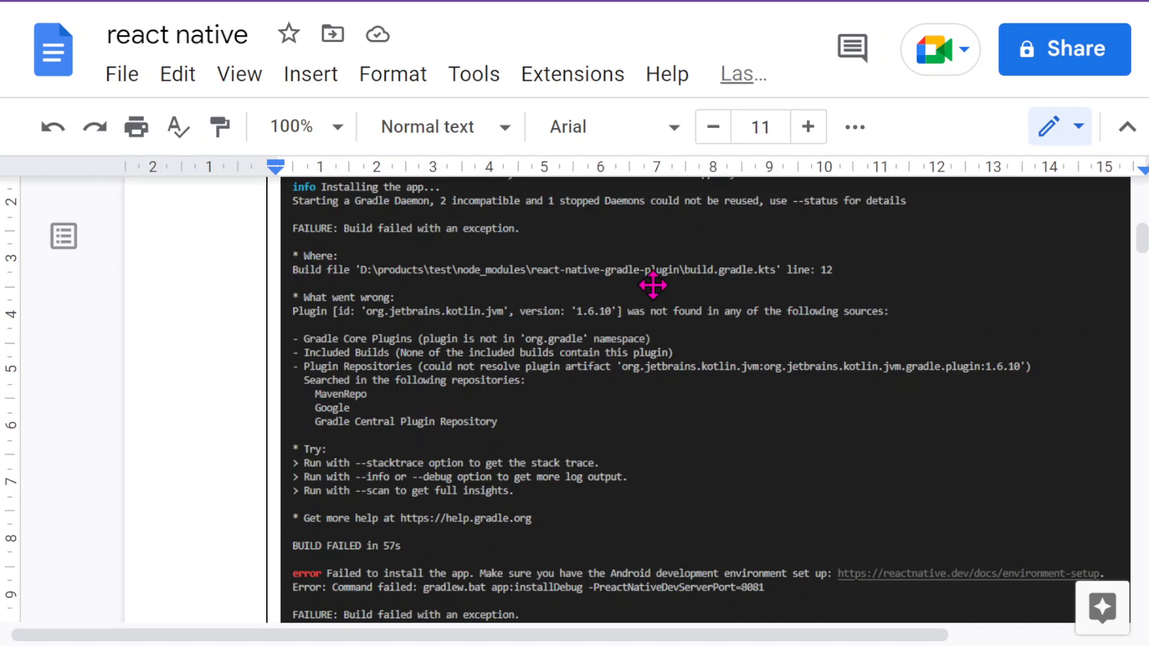
pyautogui.moveTo(765, 285)
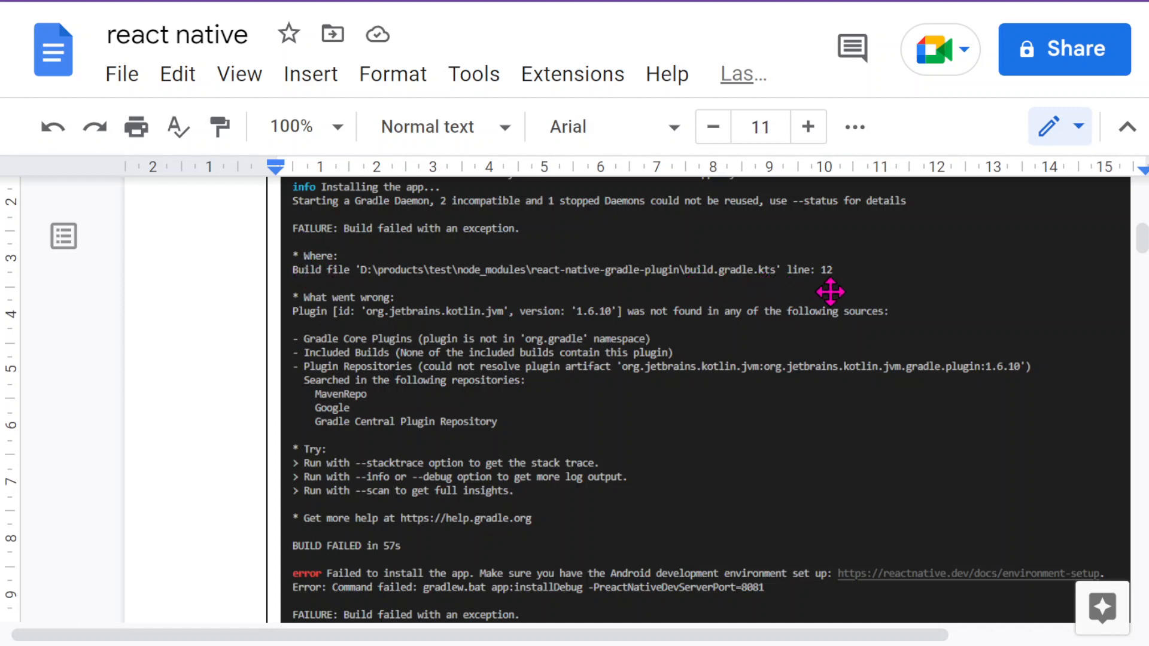
pyautogui.moveTo(289, 324)
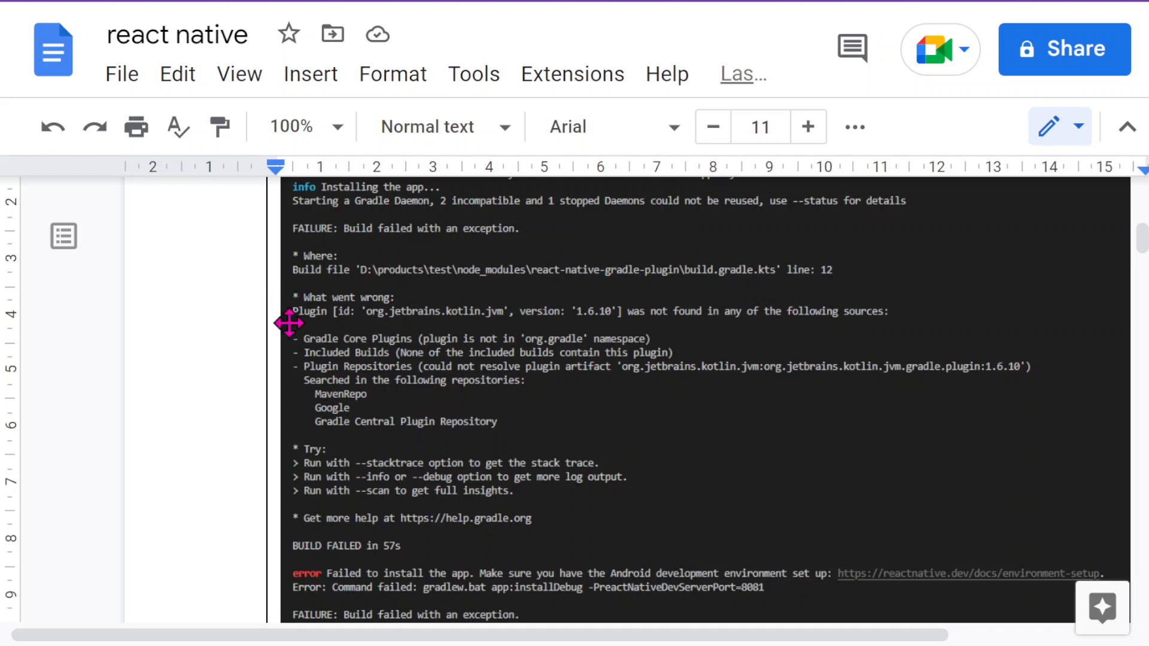
pyautogui.moveTo(522, 330)
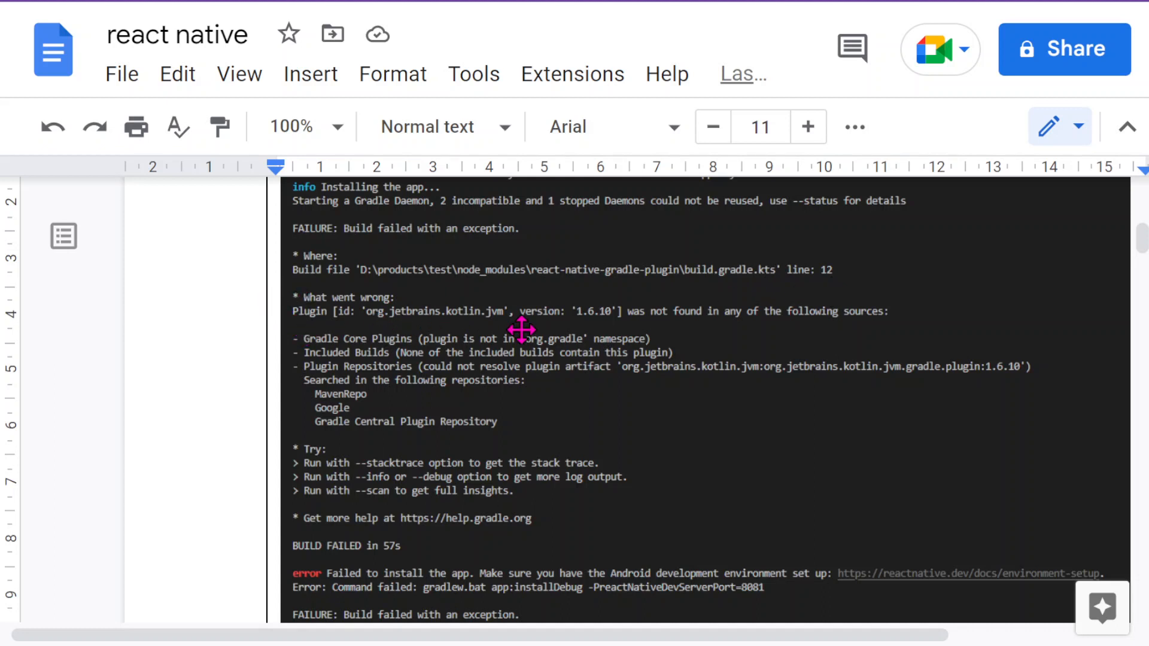
pyautogui.moveTo(610, 324)
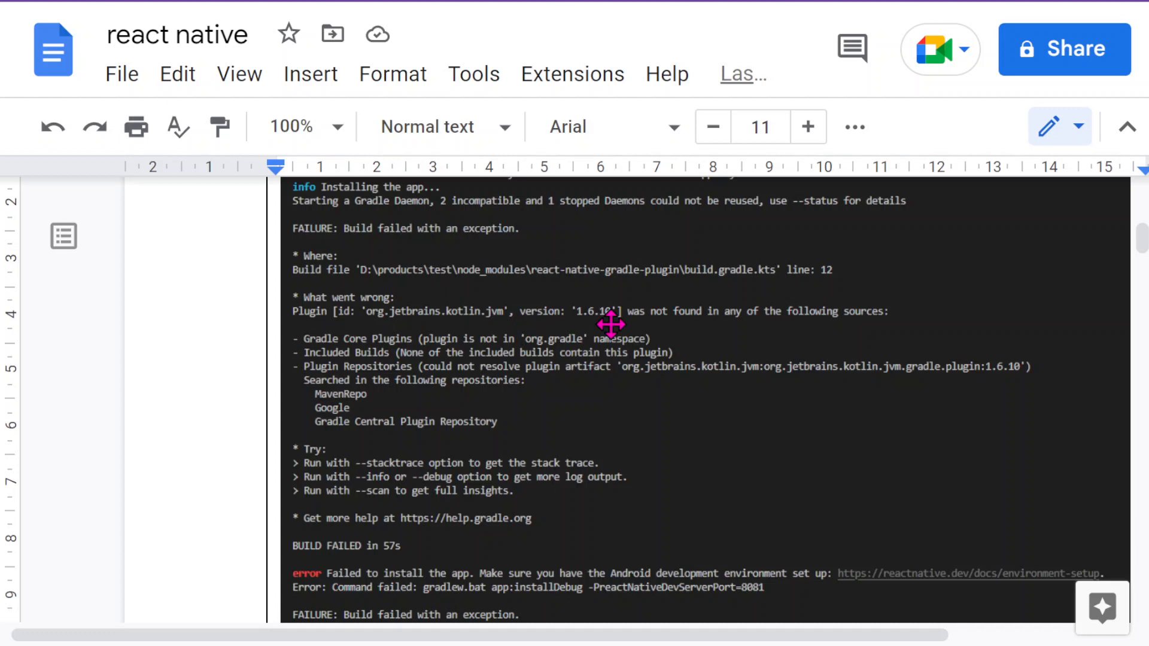
pyautogui.moveTo(567, 324)
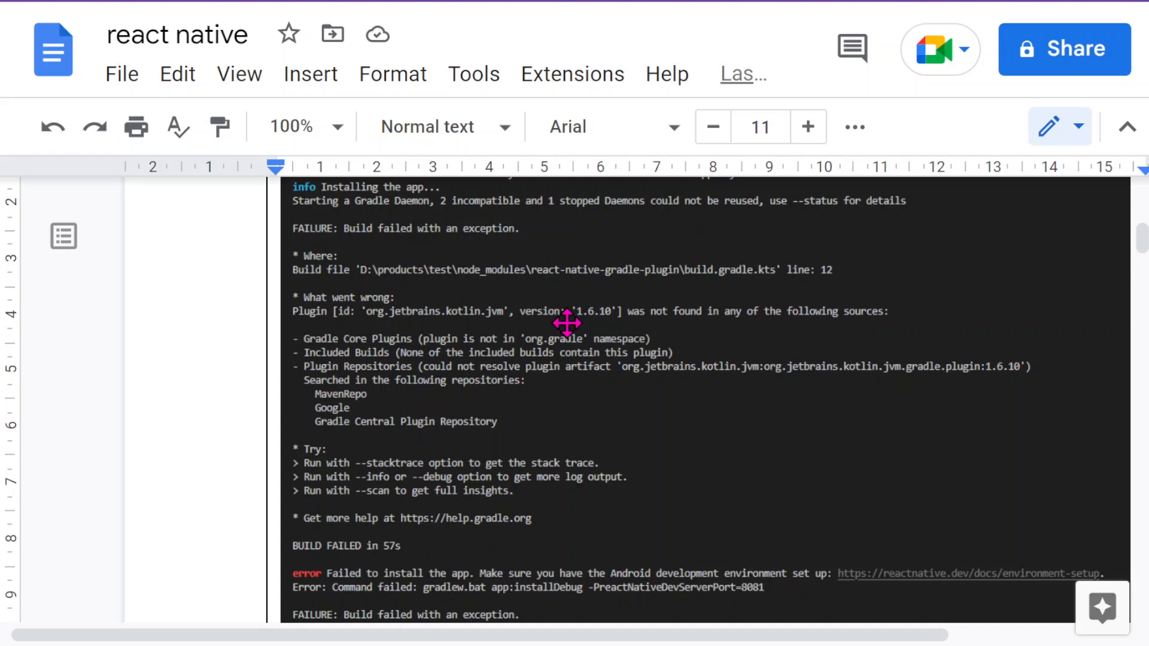
pyautogui.moveTo(591, 342)
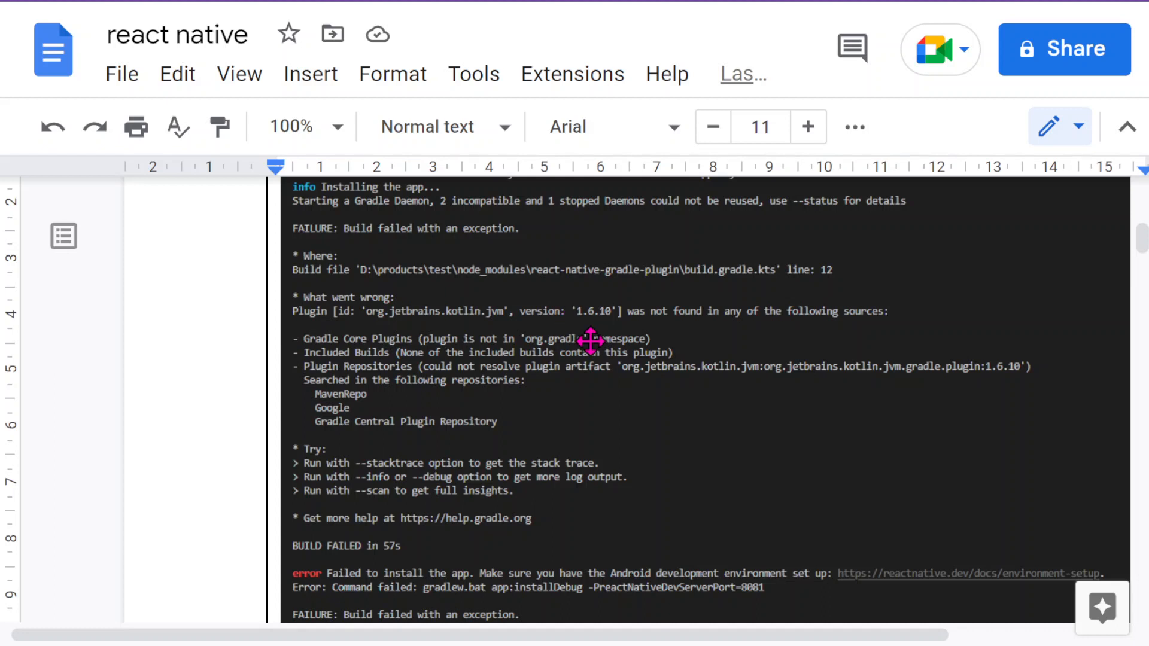
pyautogui.moveTo(805, 416)
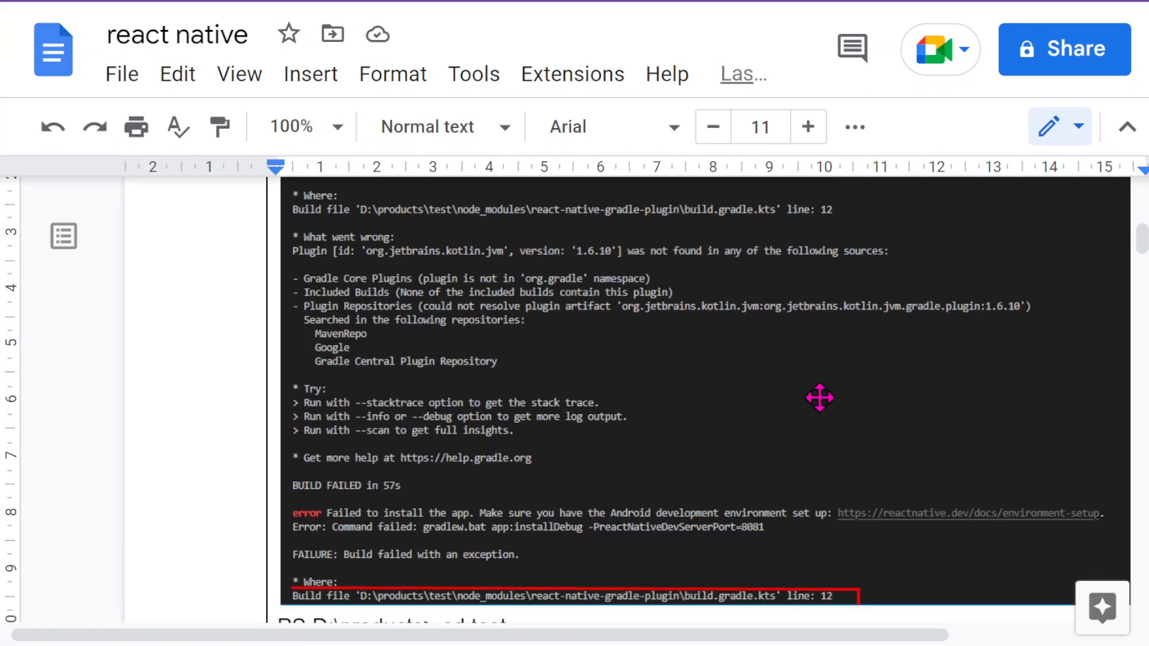
# Select the build.gradle.kts file name in the Google Docs error log copy
pyautogui.scroll(-3)
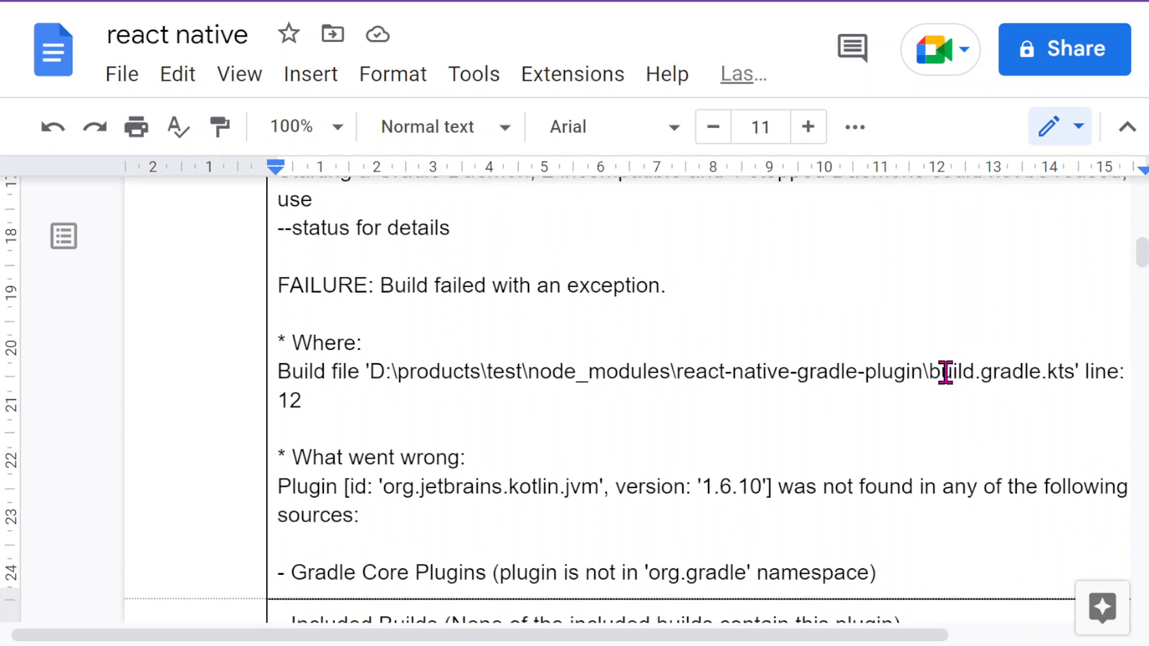
pyautogui.doubleClick(985, 372)
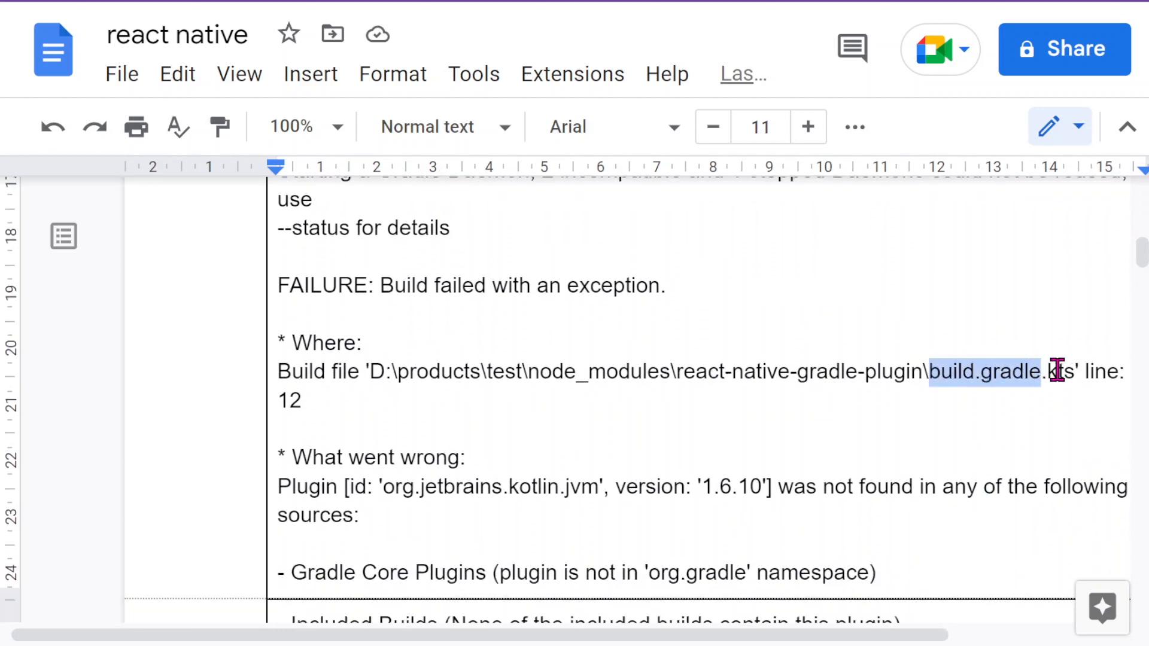
pyautogui.write('t')
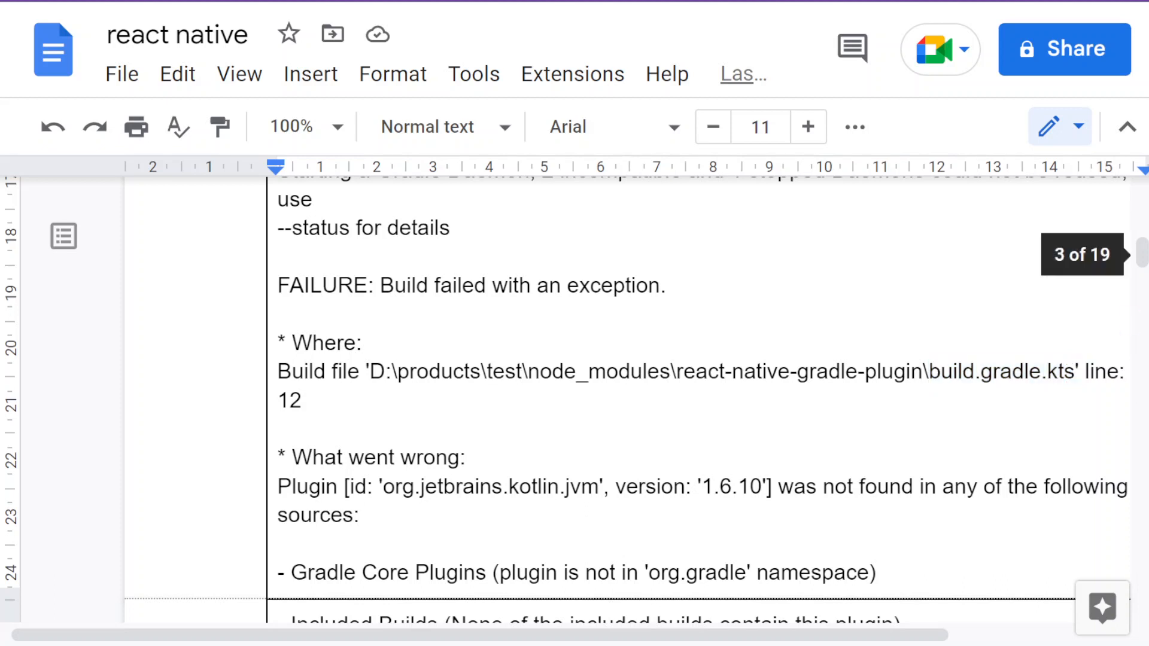
pyautogui.moveTo(946, 261)
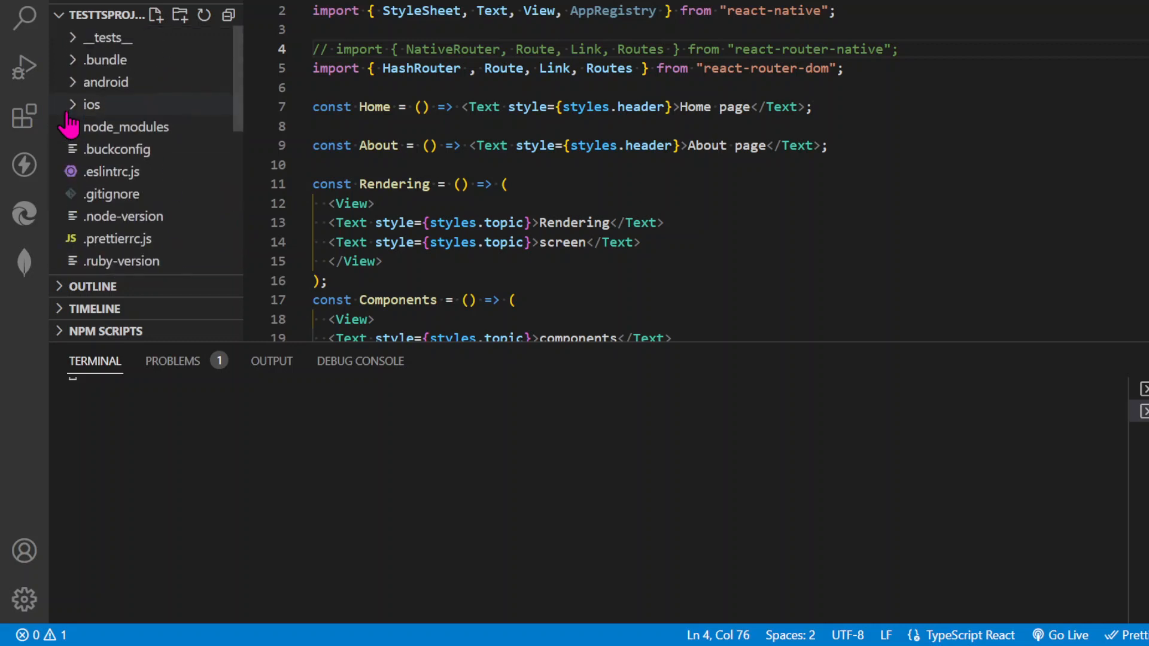
# Expand node_modules and scroll down to the react-native-gradle-plugin folder
pyautogui.click(127, 127)
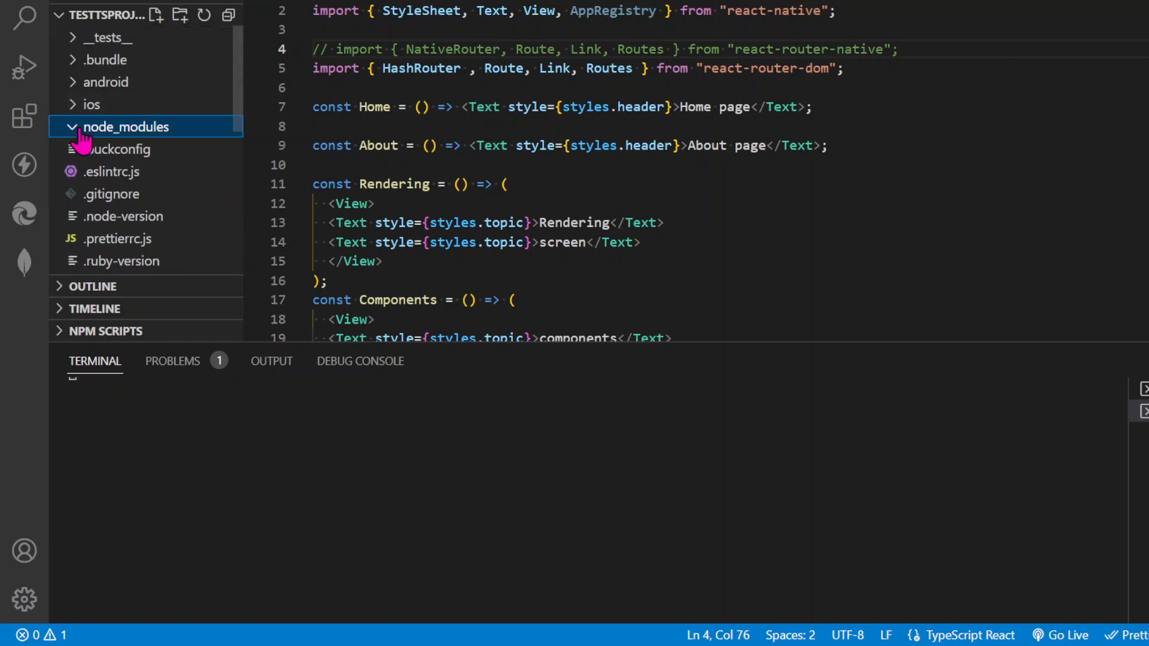
pyautogui.click(127, 127)
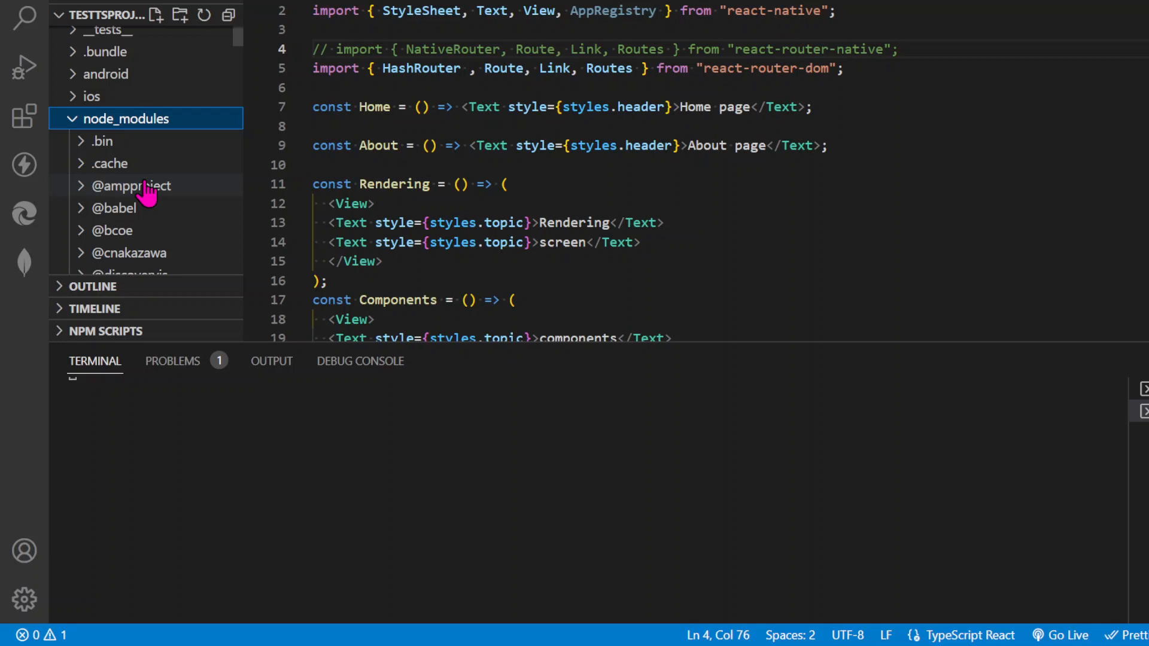
pyautogui.scroll(-3)
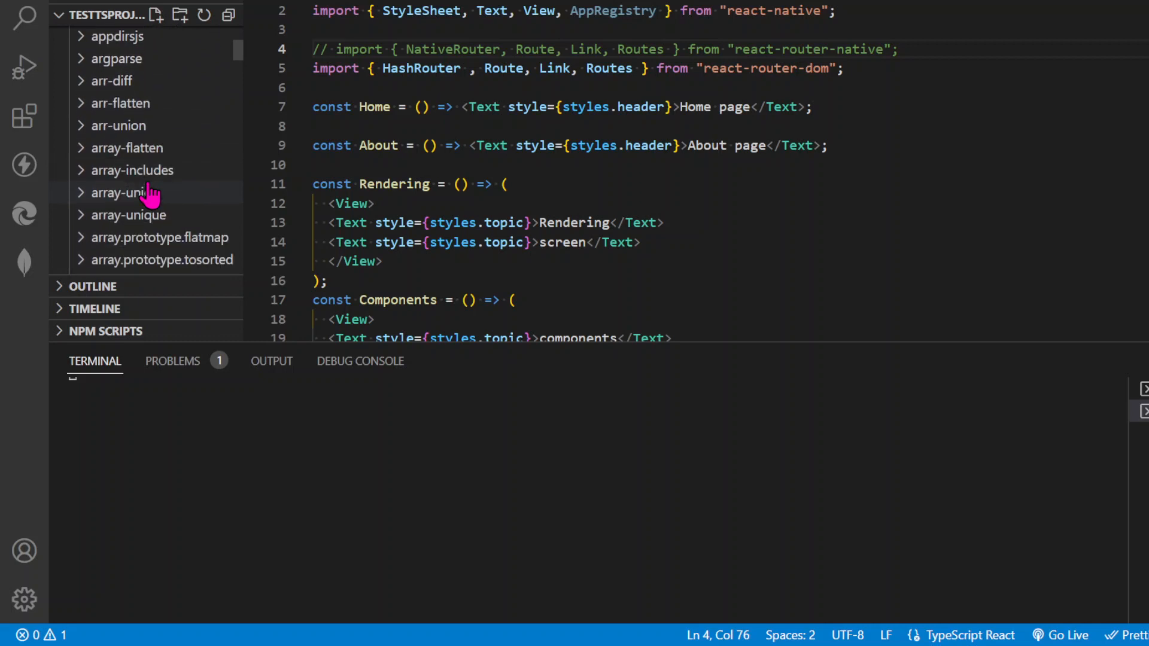
pyautogui.scroll(-3)
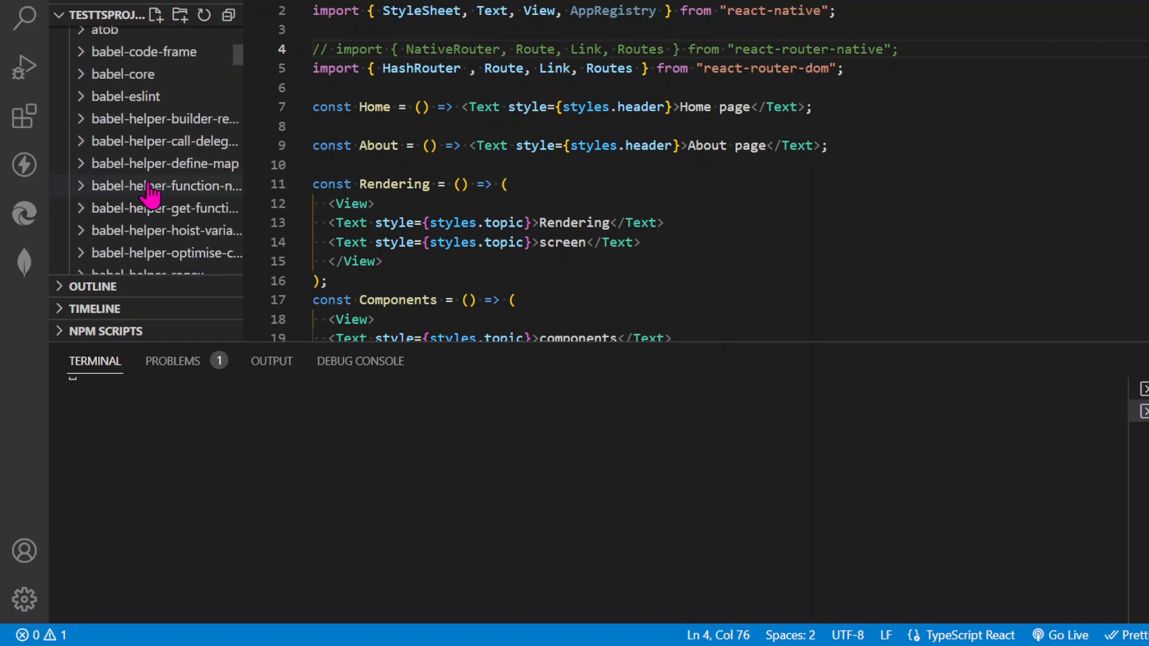
pyautogui.scroll(-3)
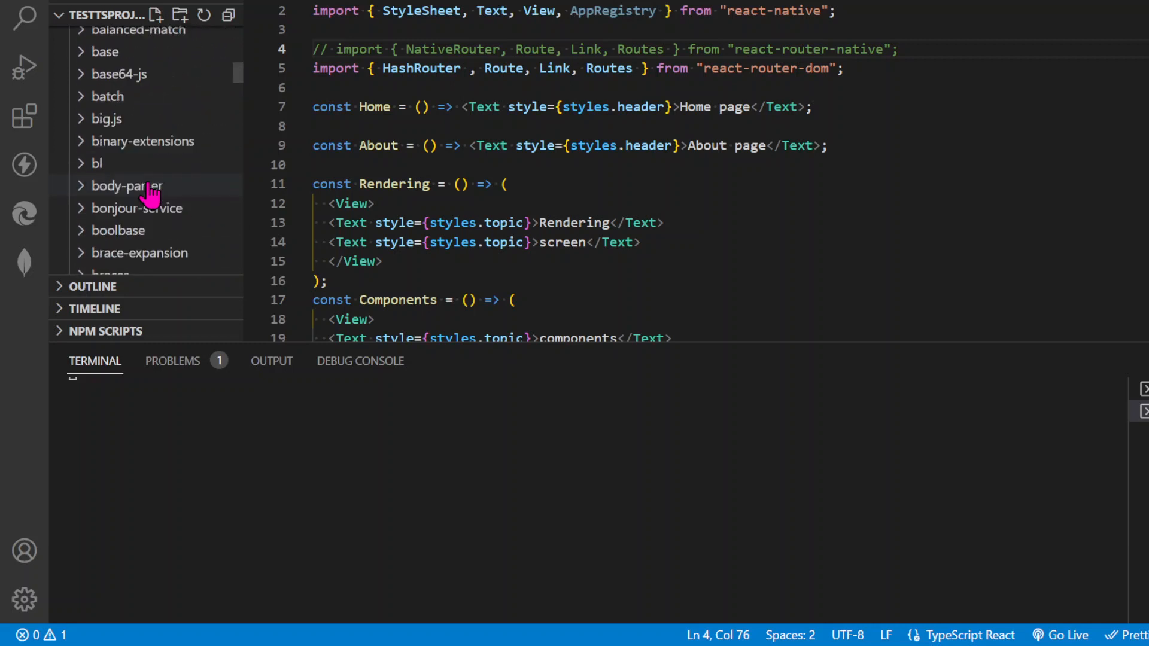
pyautogui.scroll(-3)
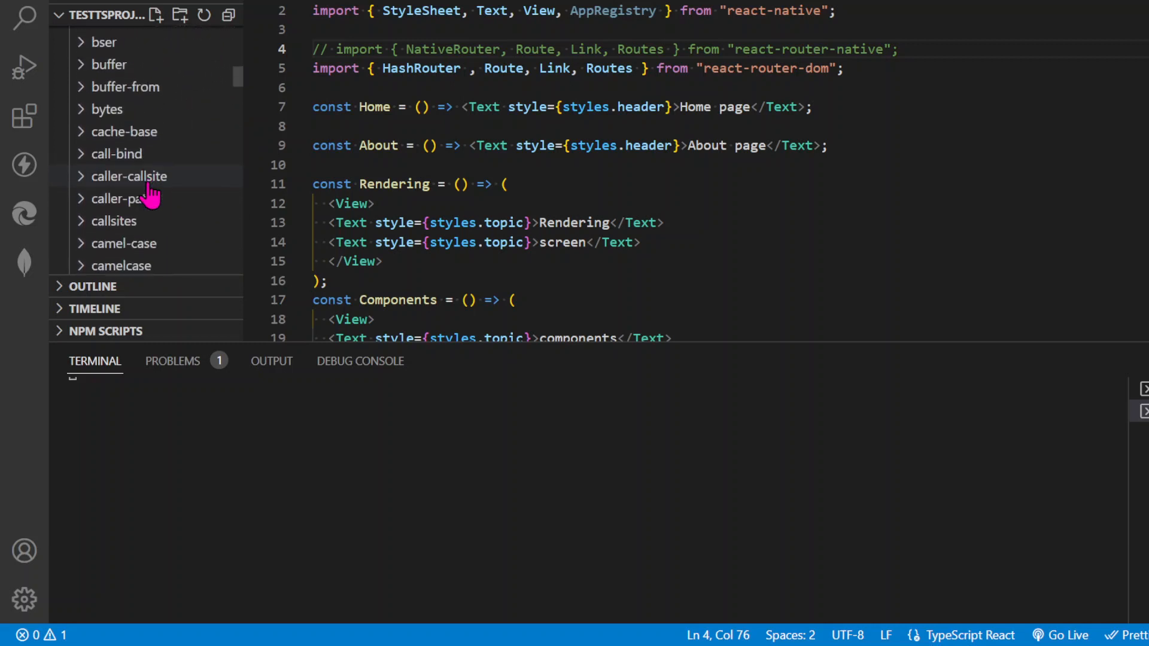
pyautogui.scroll(-3)
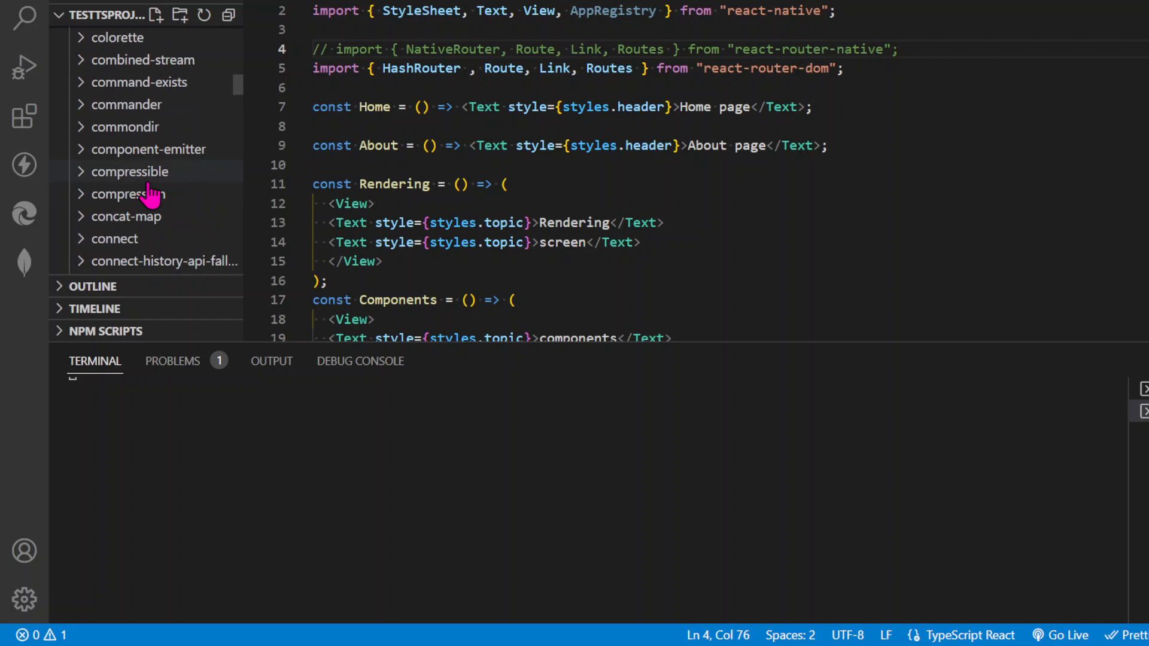
pyautogui.scroll(-3)
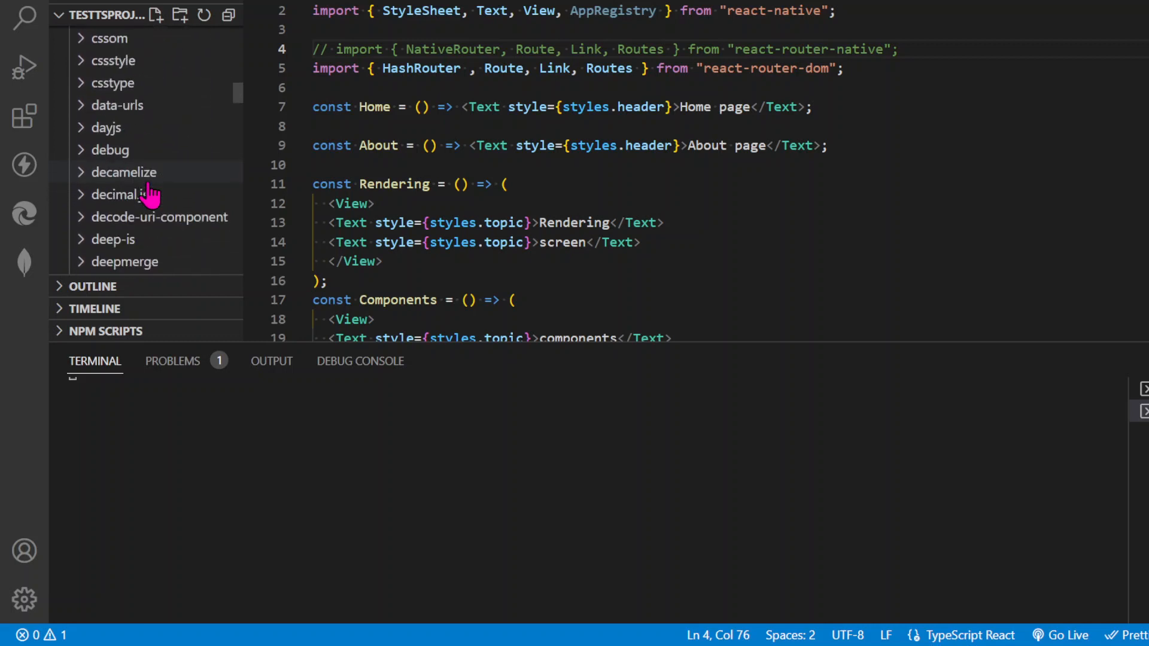
pyautogui.scroll(-3)
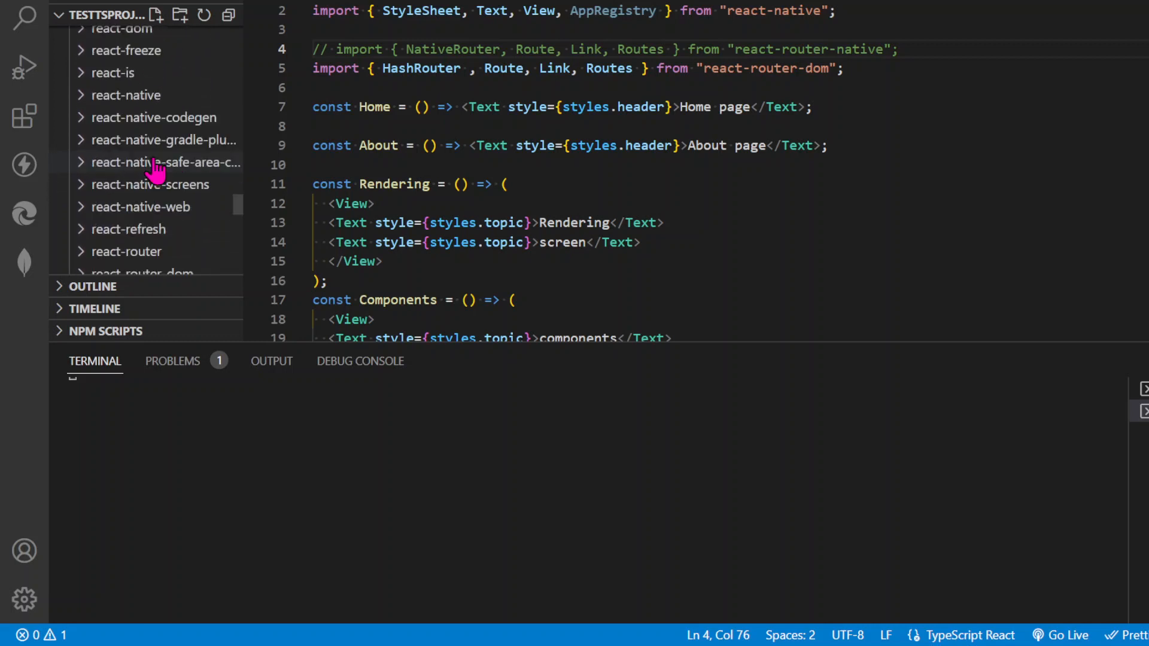
# Expand react-native-gradle-plugin and open its build.gradle.kts
pyautogui.click(161, 139)
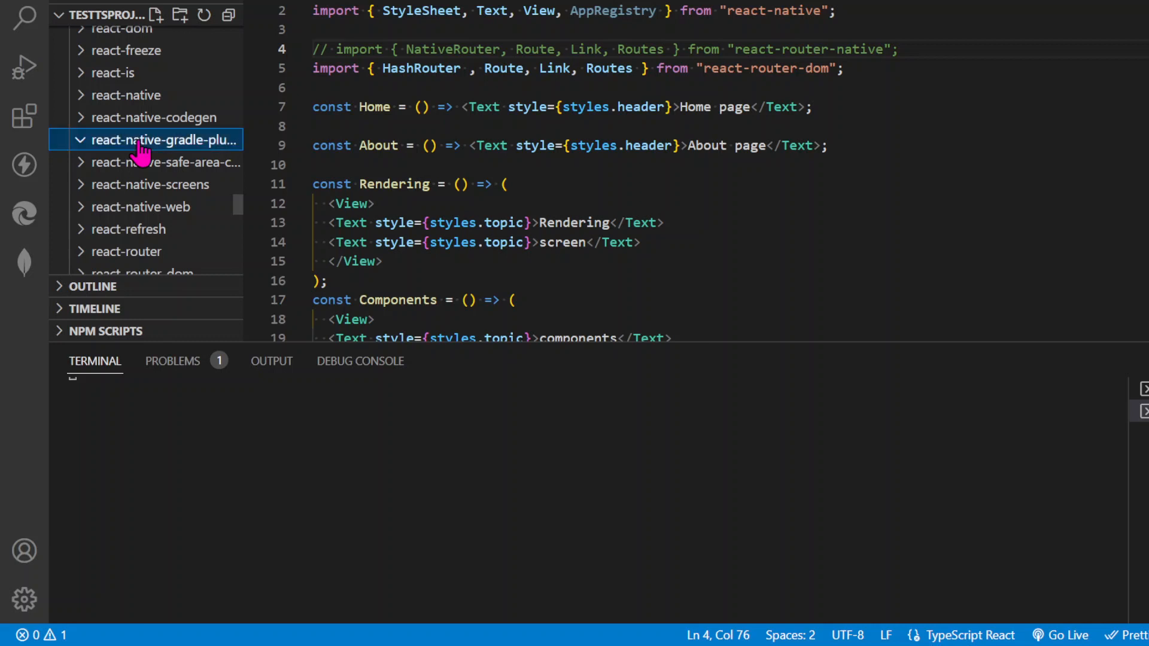
pyautogui.click(163, 140)
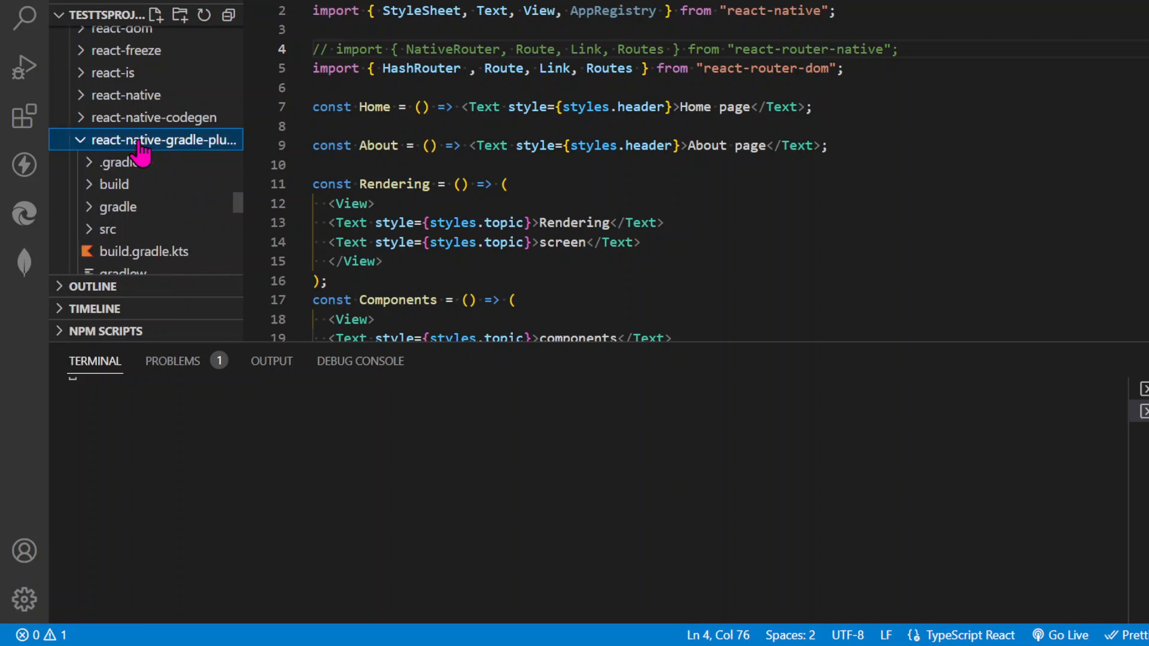
pyautogui.click(145, 251)
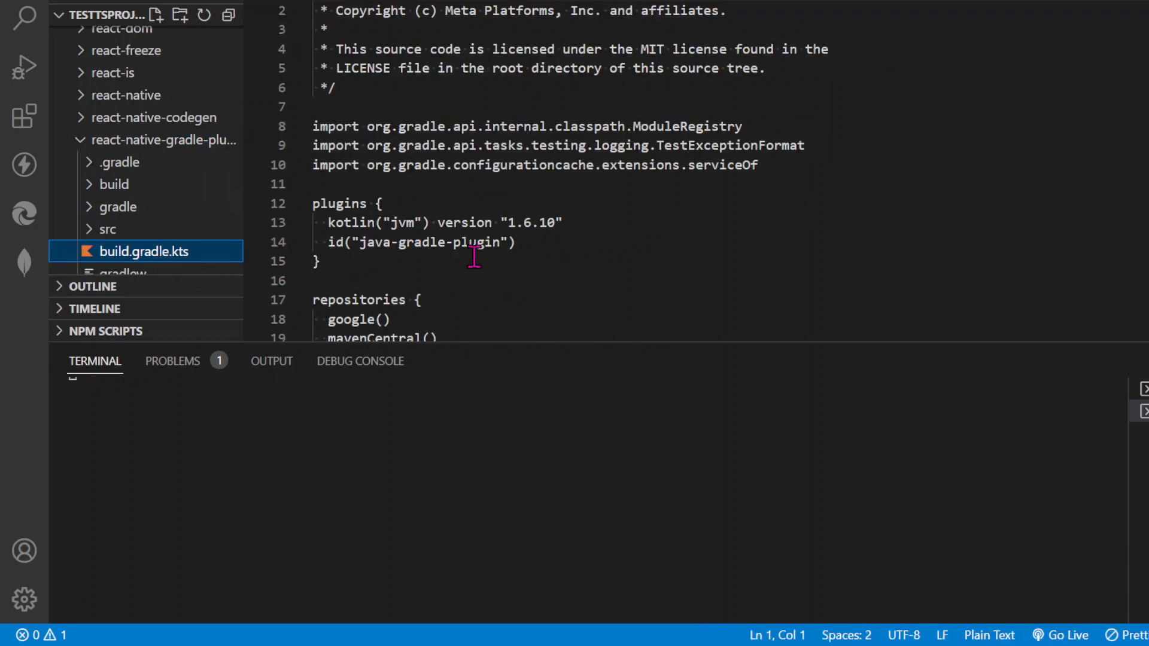
# Select the "1.6.10" version in the kotlin("jvm") plugin line
pyautogui.click(578, 222)
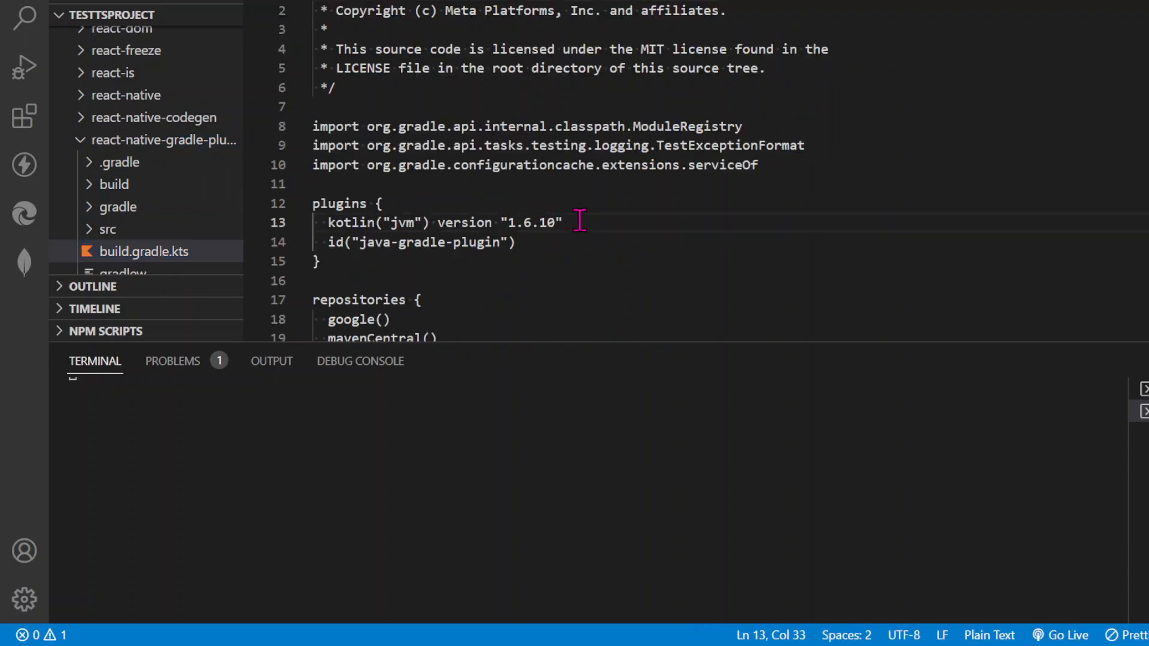
pyautogui.tripleClick(440, 223)
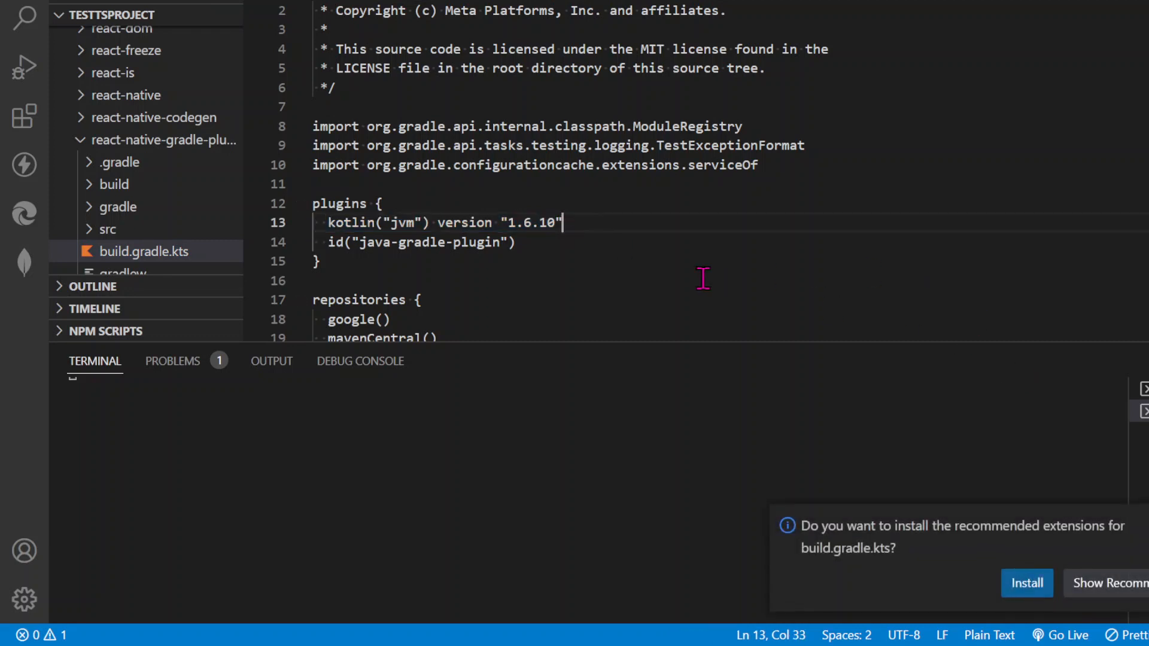
pyautogui.moveTo(702, 279)
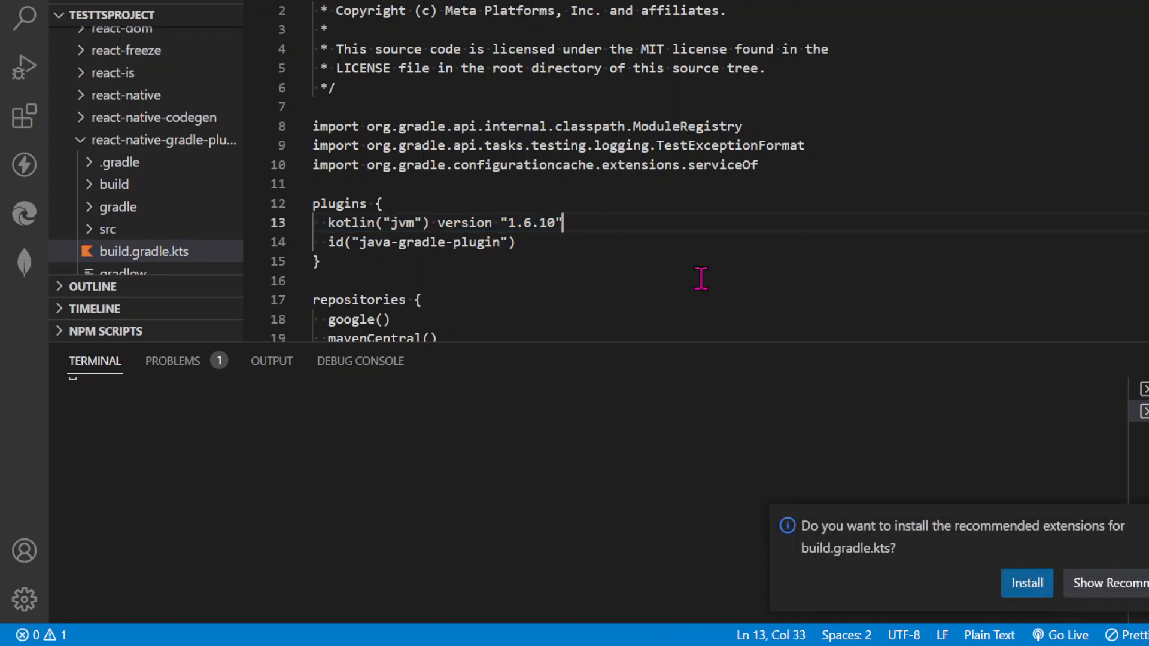
pyautogui.moveTo(561, 222); pyautogui.dragTo(517, 222)
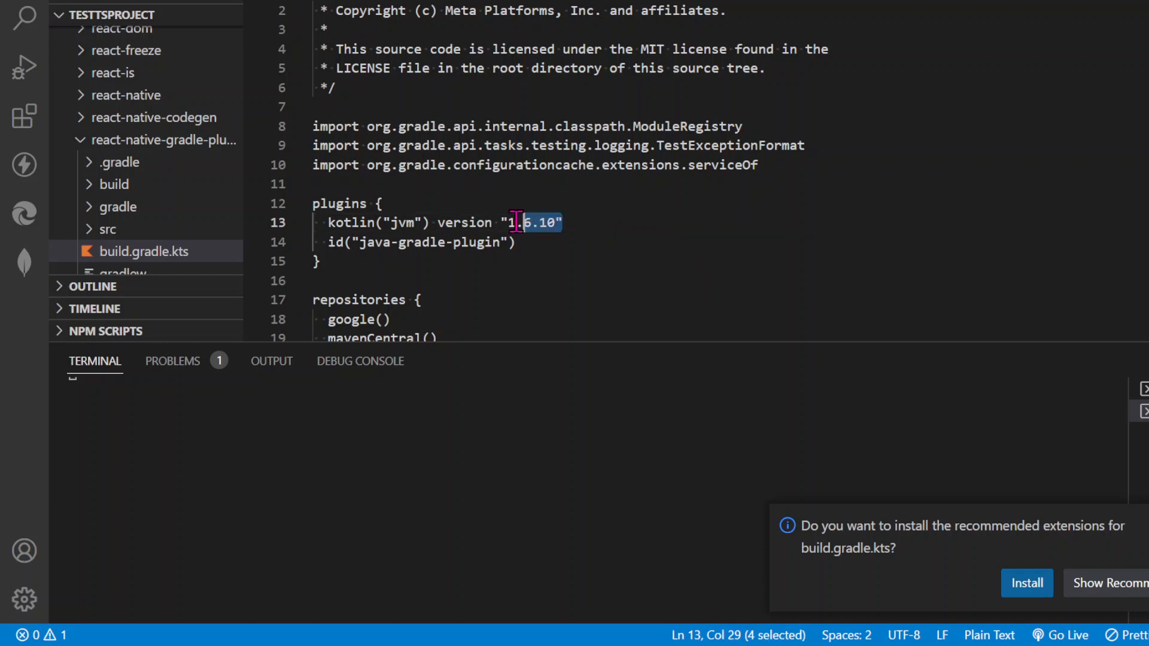
pyautogui.click(501, 222)
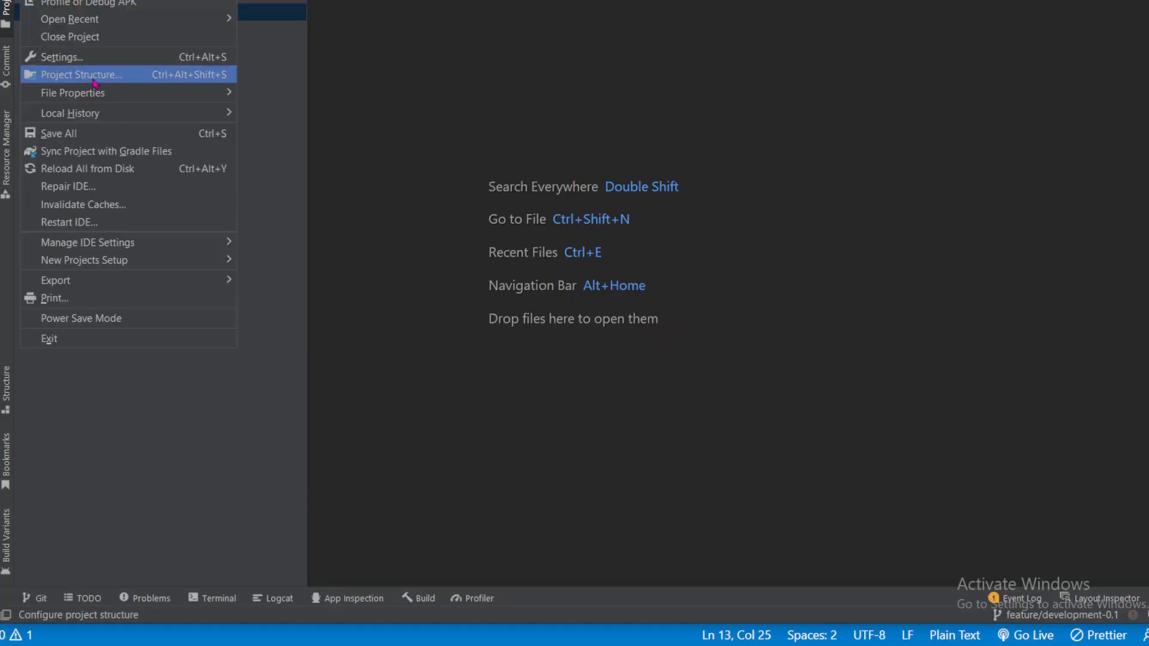
# Show Settings > Languages & Frameworks > Kotlin with plugin version 213-1.7.10
pyautogui.click(81, 74)
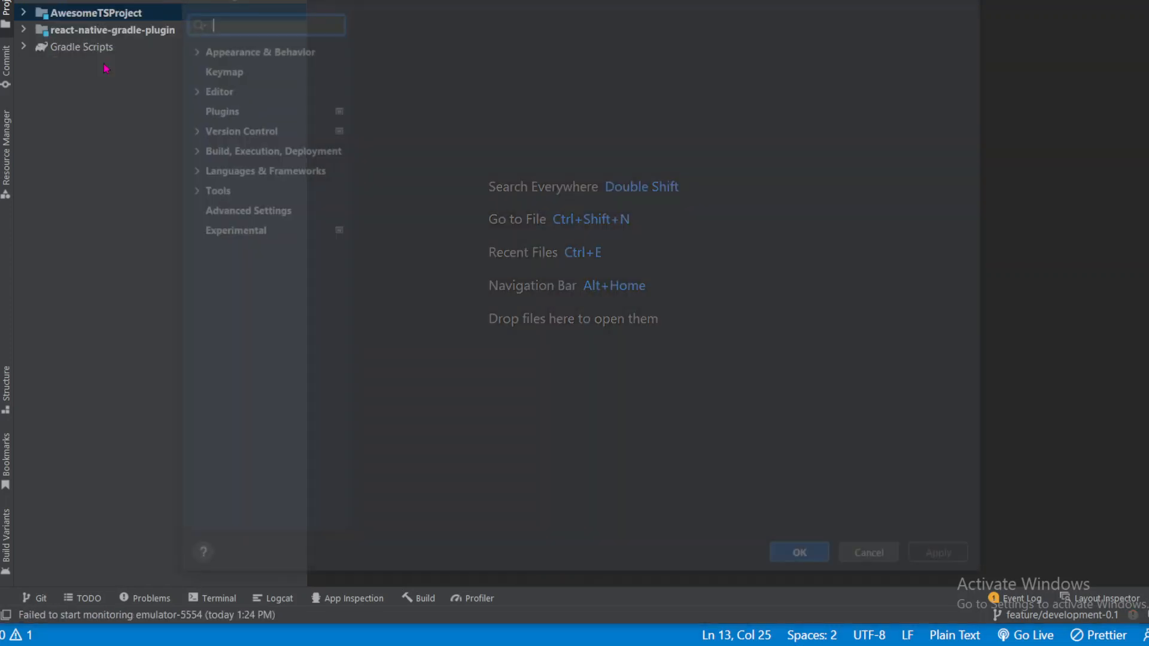
pyautogui.click(222, 229)
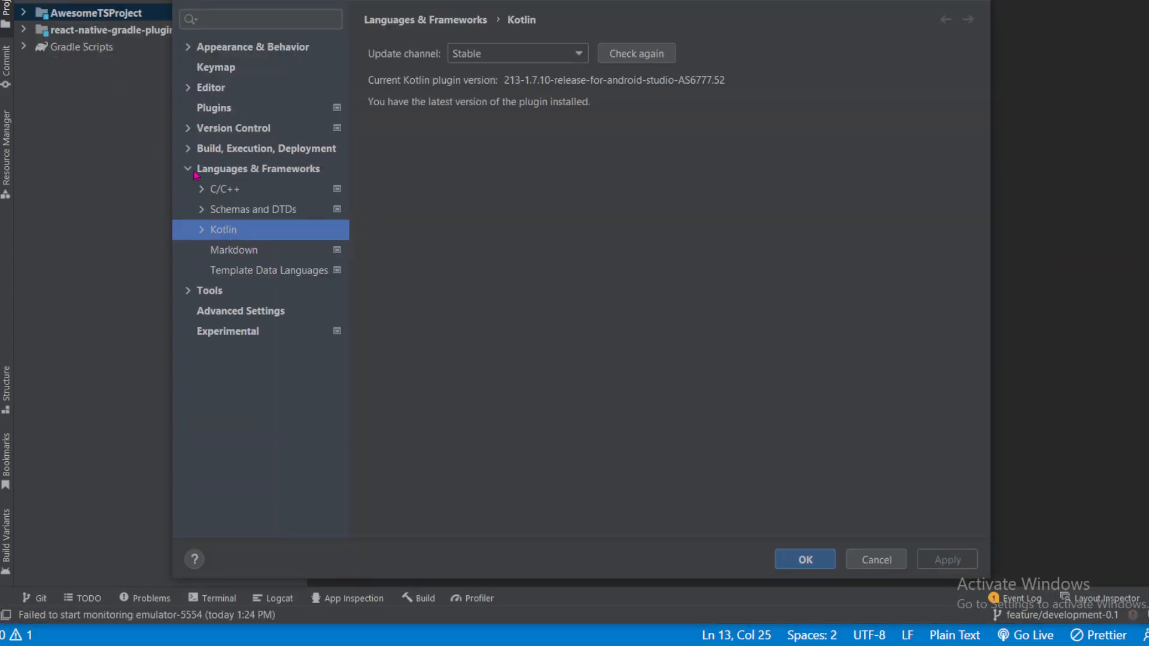
pyautogui.click(261, 168)
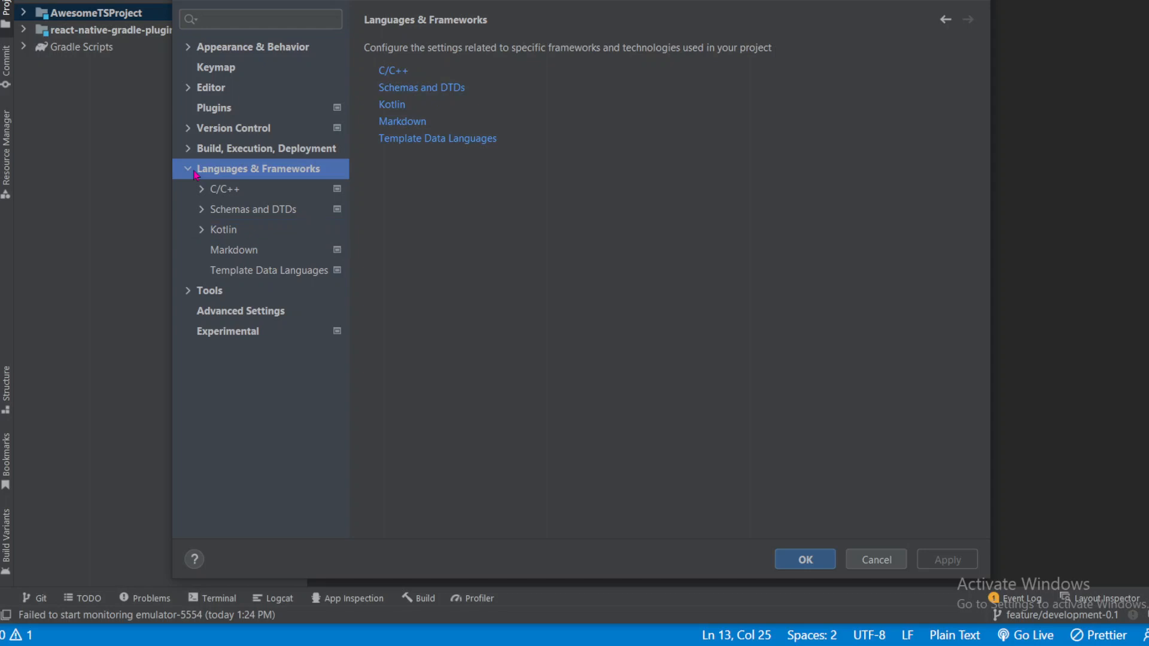
pyautogui.moveTo(391, 105)
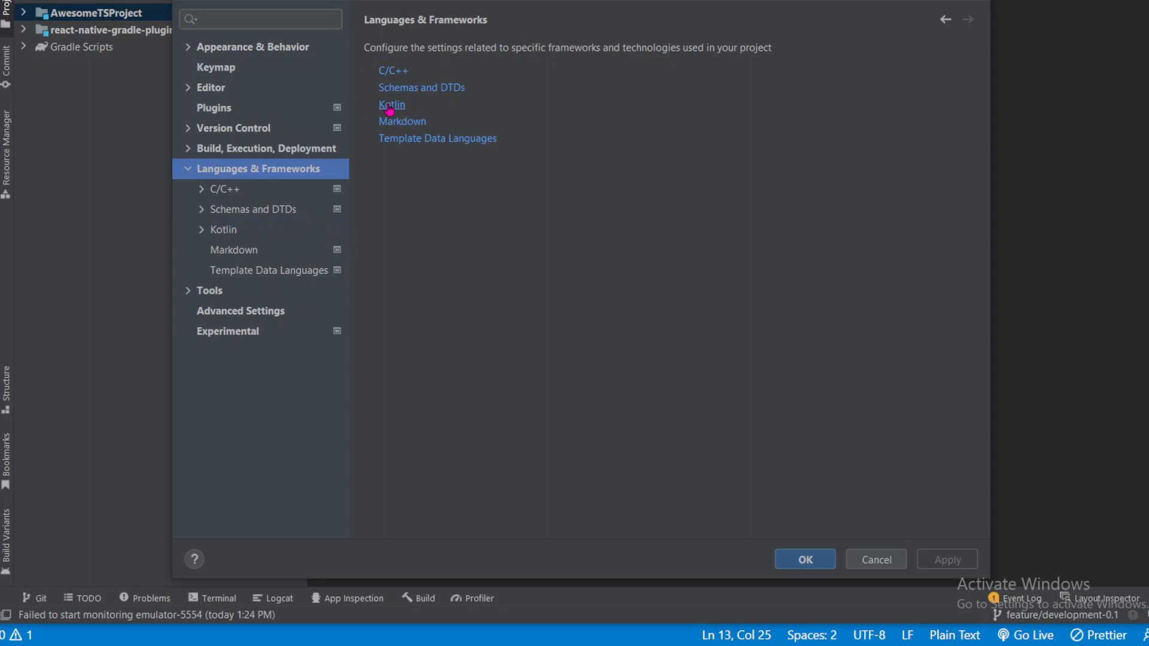
pyautogui.click(391, 104)
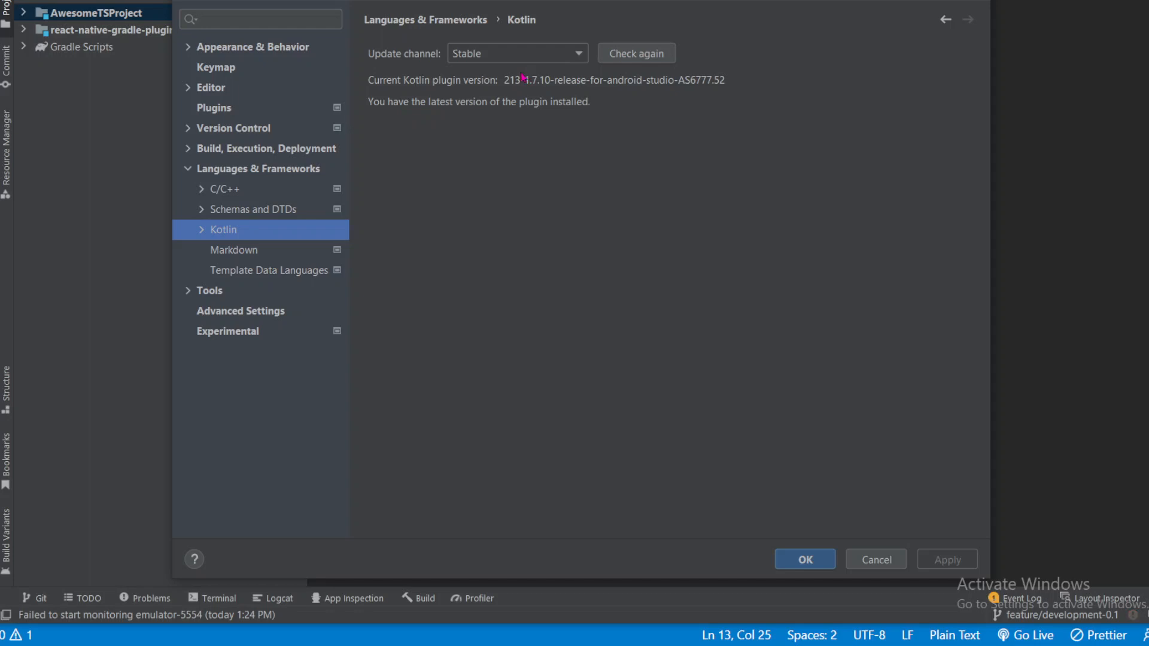
pyautogui.moveTo(526, 81)
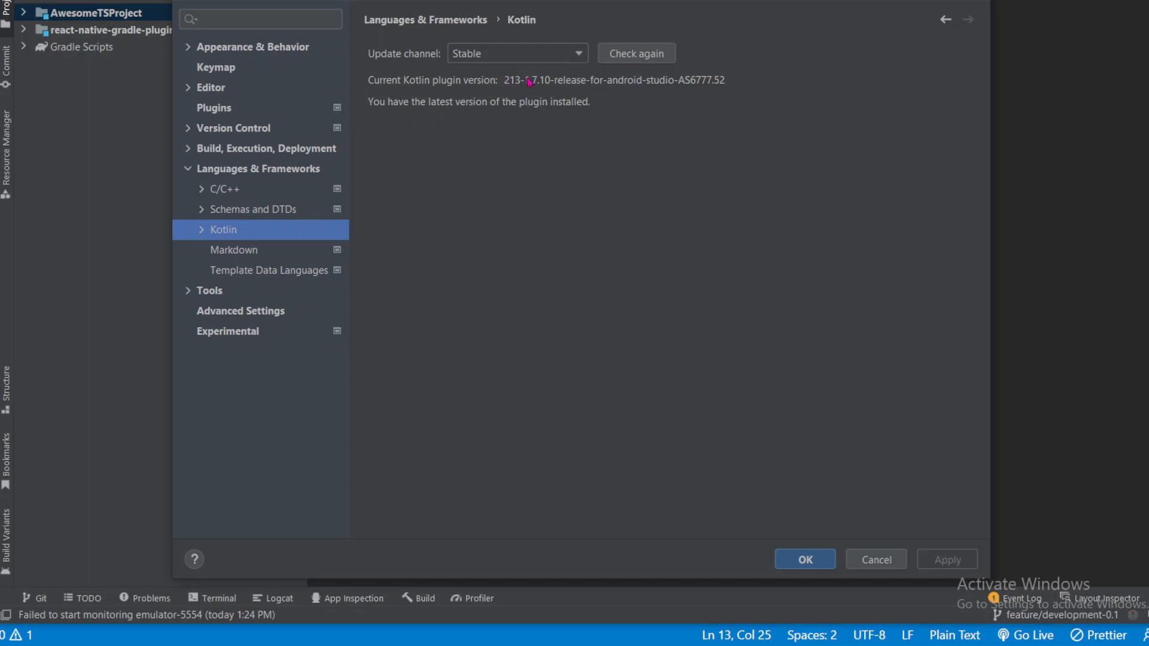
pyautogui.moveTo(545, 88)
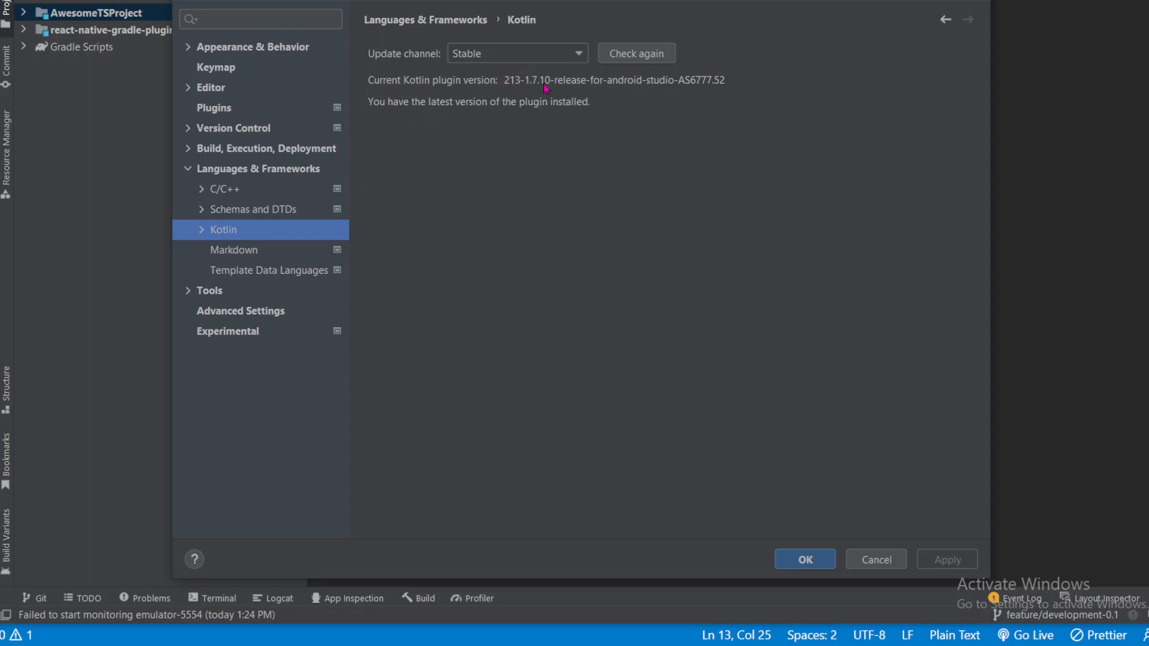
pyautogui.moveTo(526, 91)
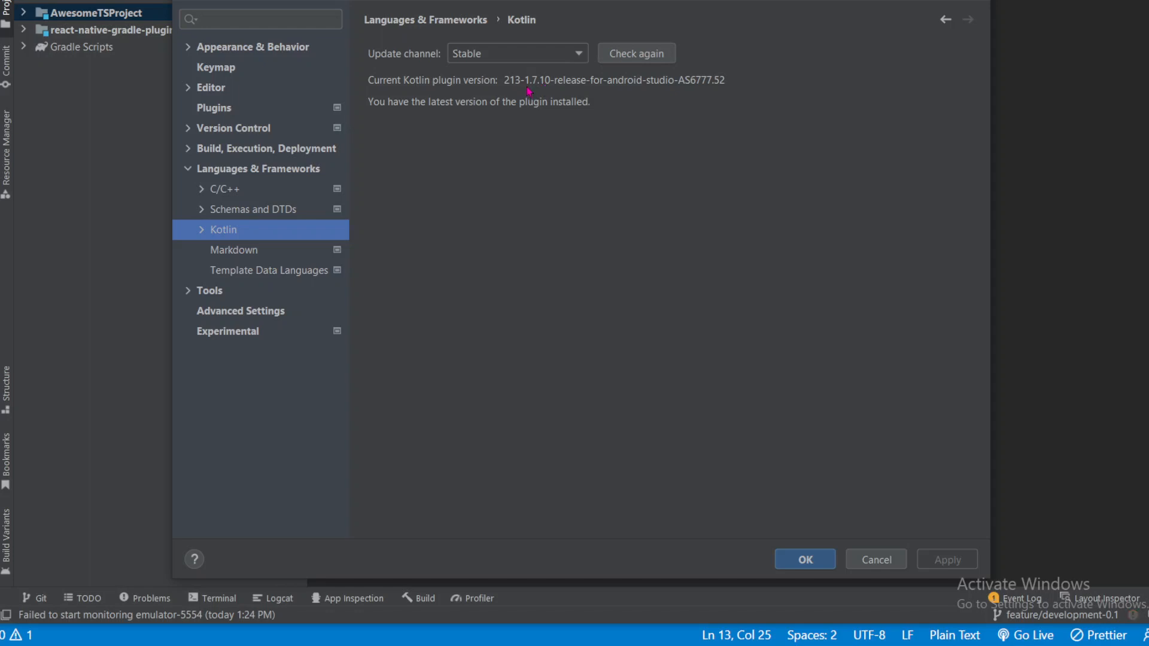
pyautogui.moveTo(875, 560)
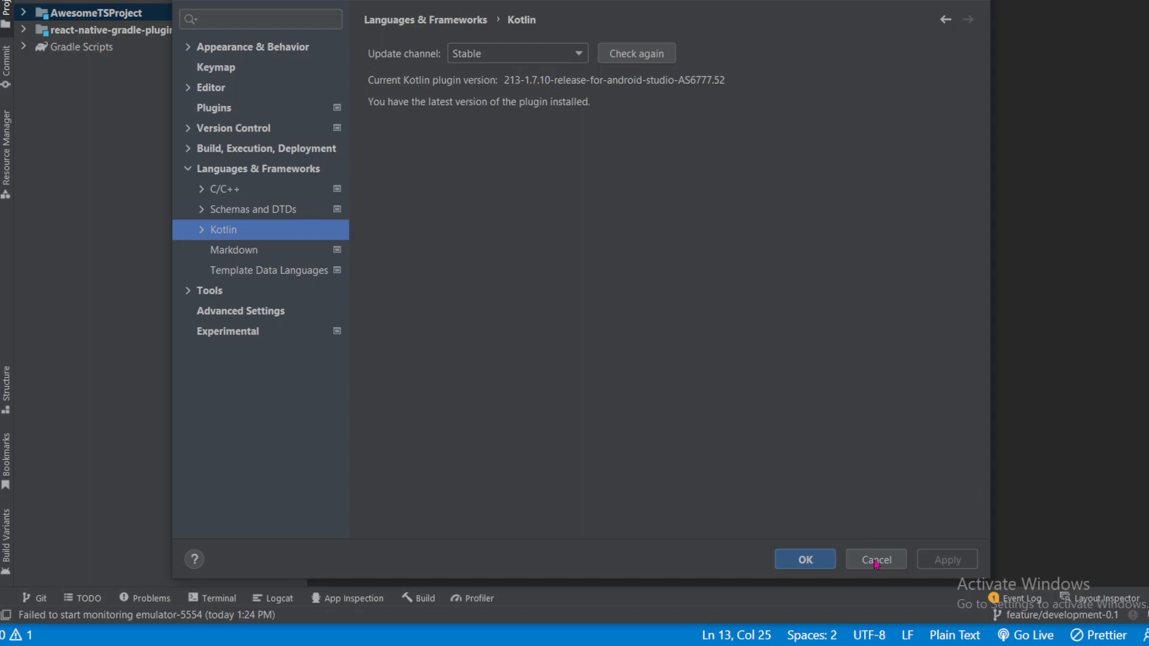
# Cancel the Settings dialog without applying any changes
pyautogui.click(874, 559)
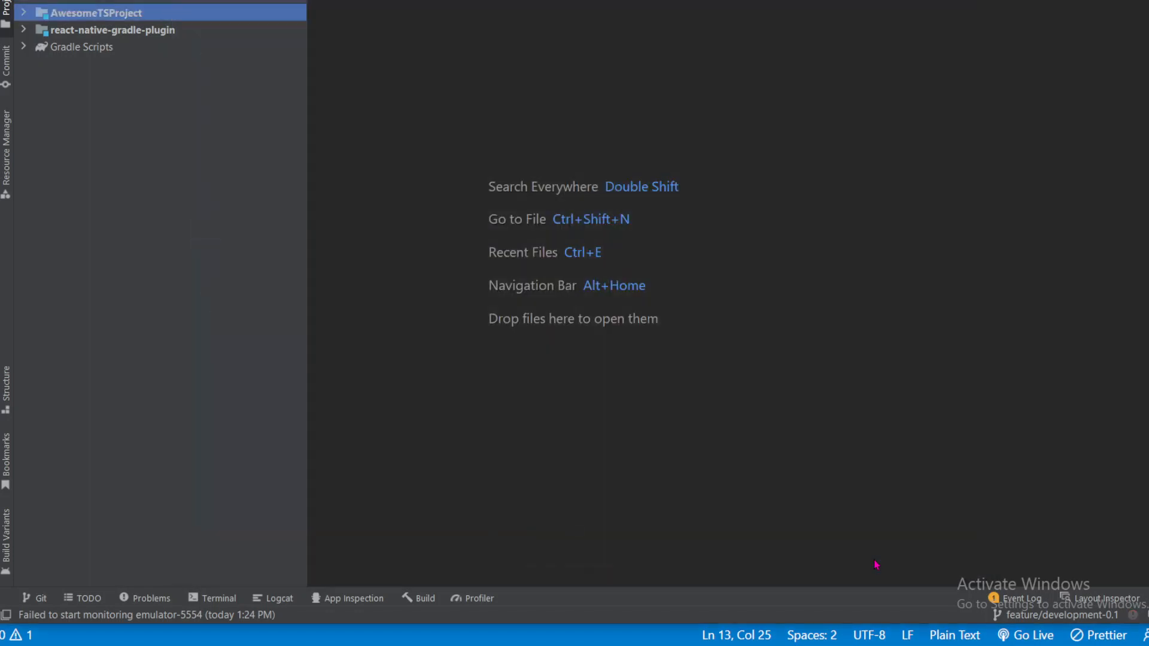
pyautogui.moveTo(1002, 256)
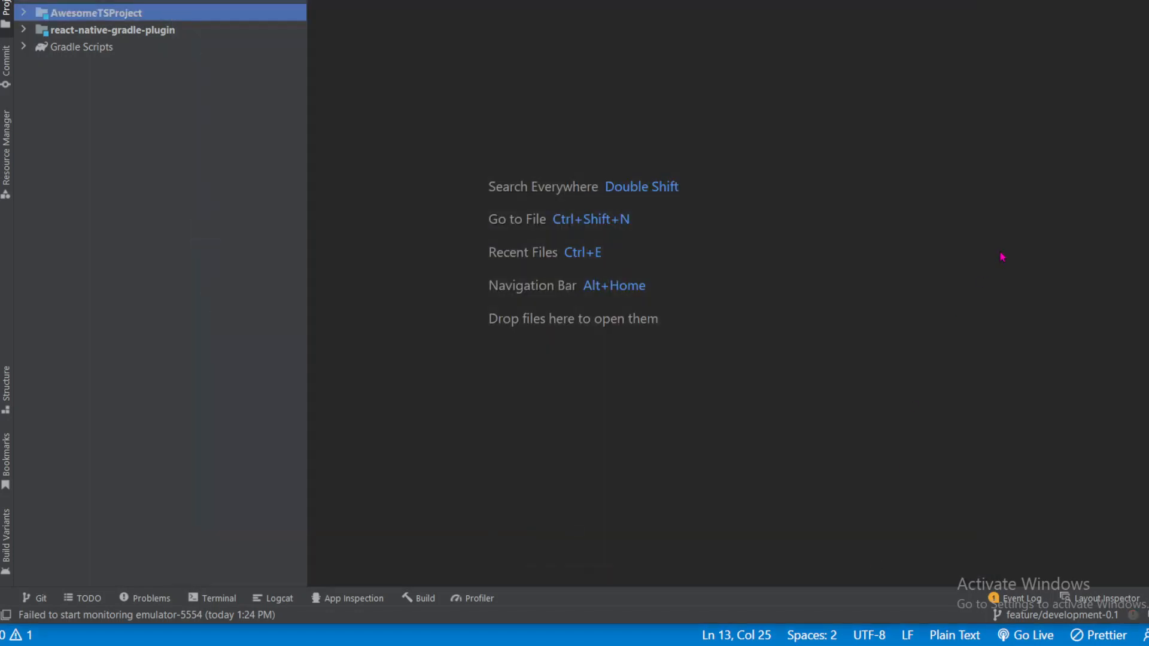